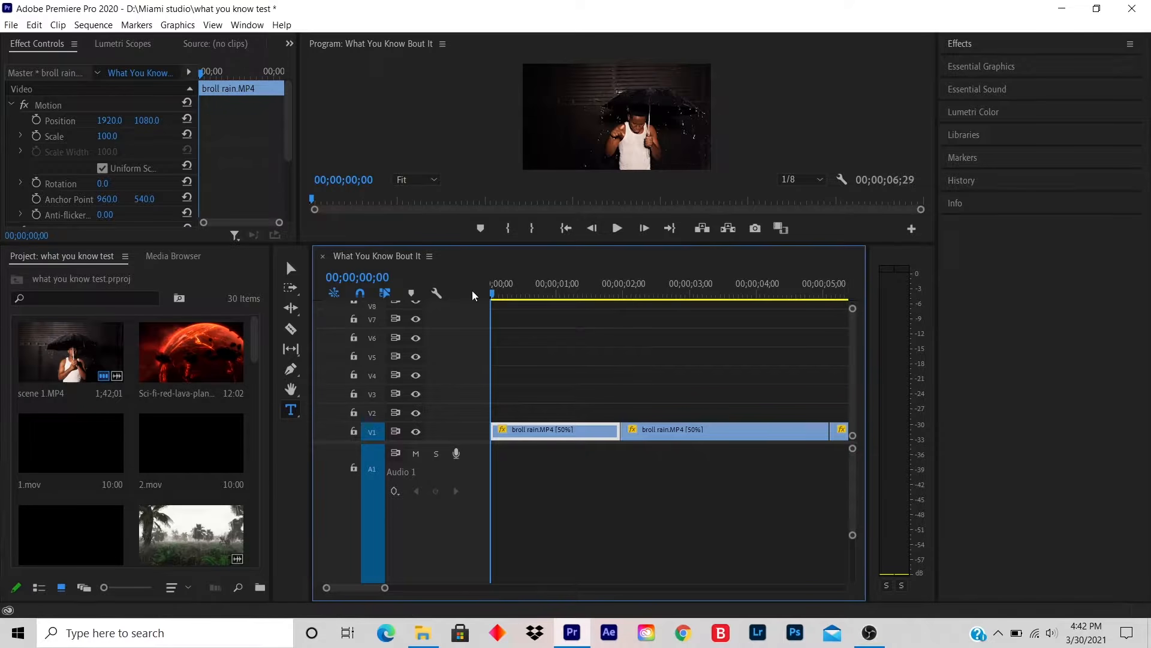
mouse_move(791, 227)
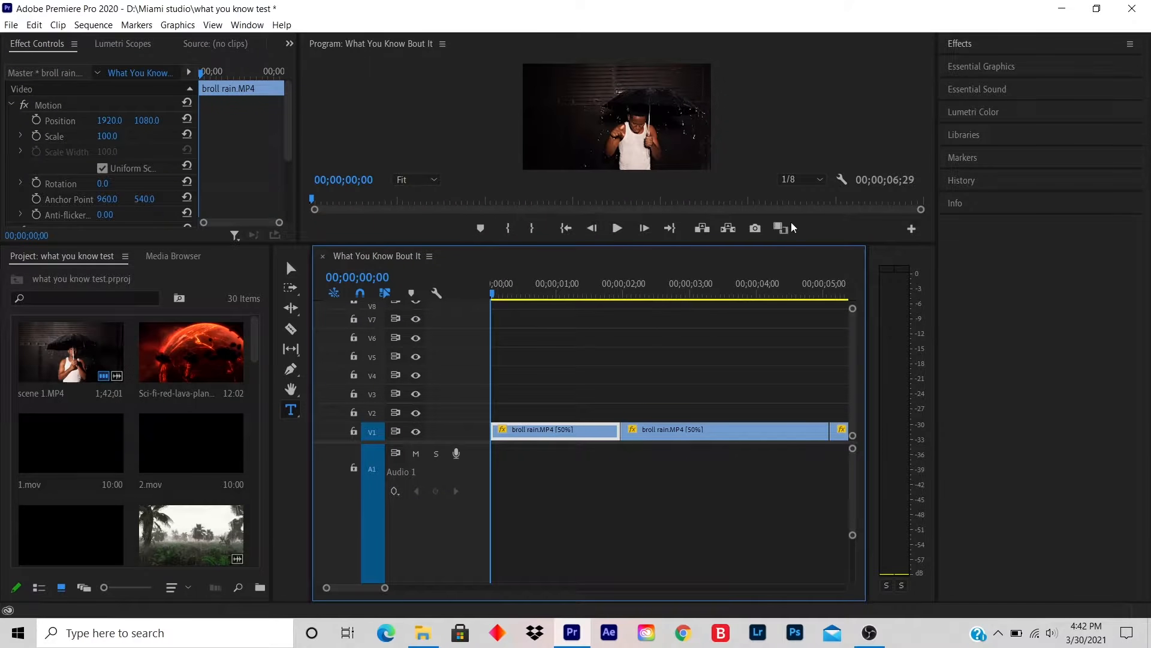
Step: Browse the Essential Graphics templates to place a Basic Title on V3 above the rain b-roll
click(981, 66)
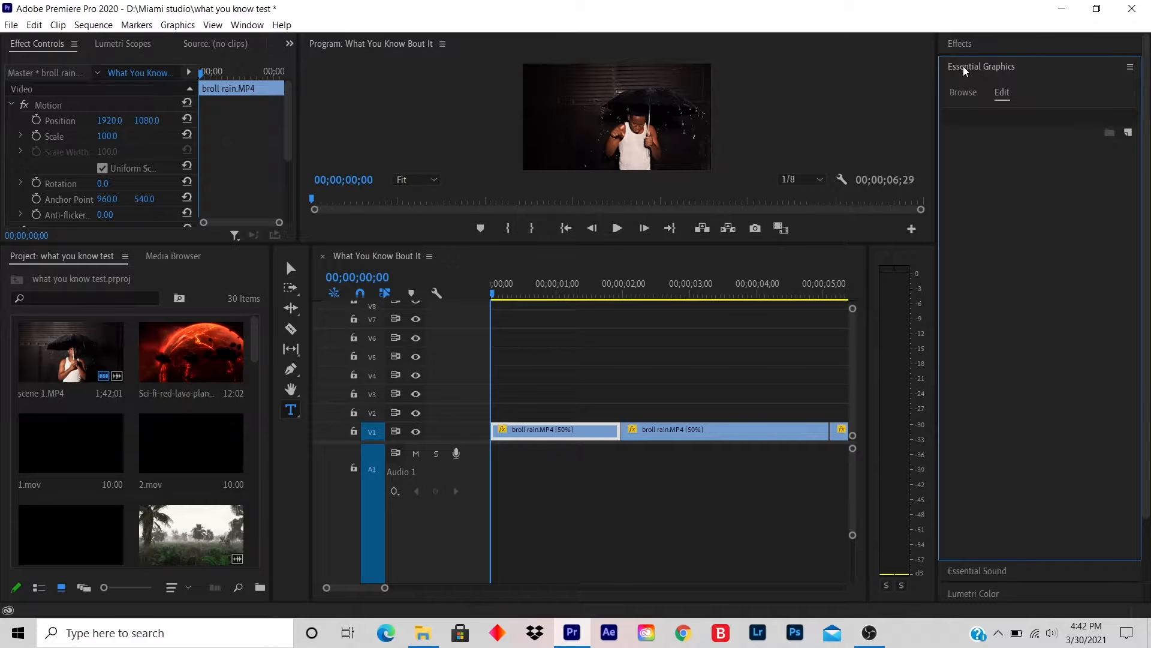
click(962, 92)
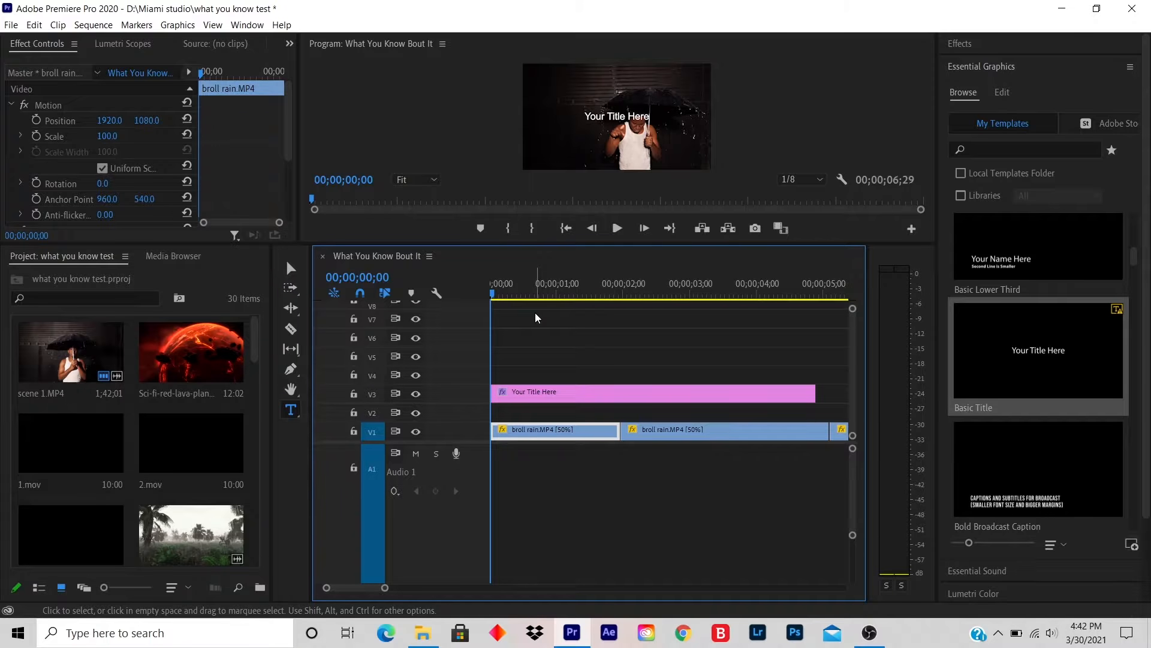
mouse_move(290, 409)
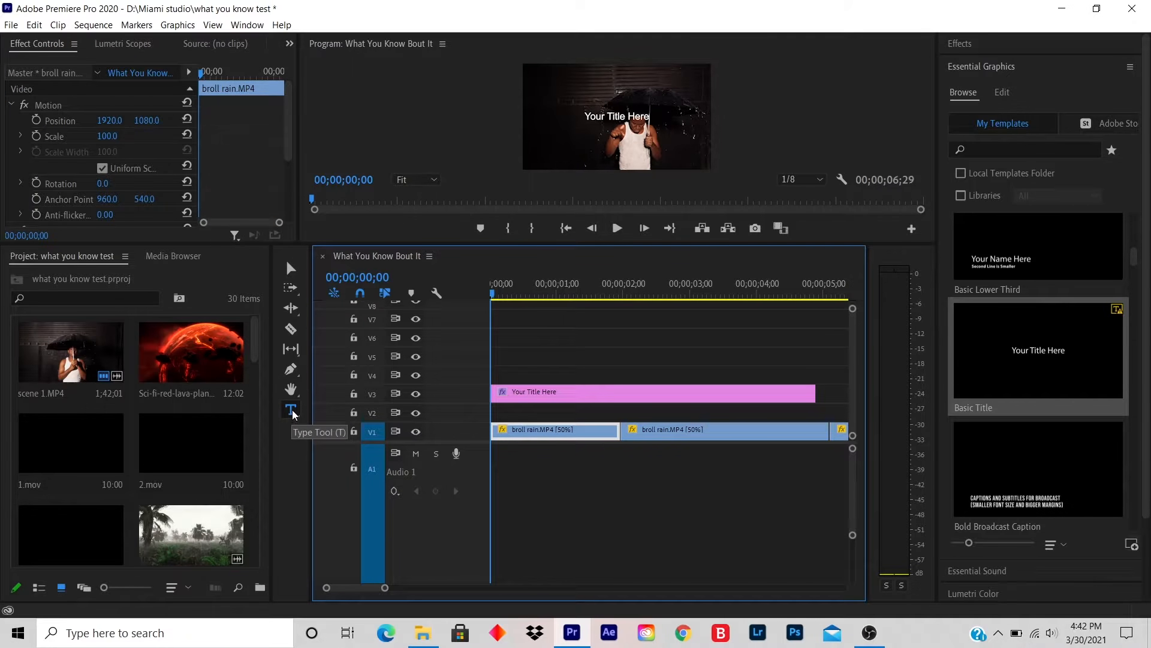
Step: With the Type Tool, reword the title text in the Program Monitor to MONEY MERV
click(291, 409)
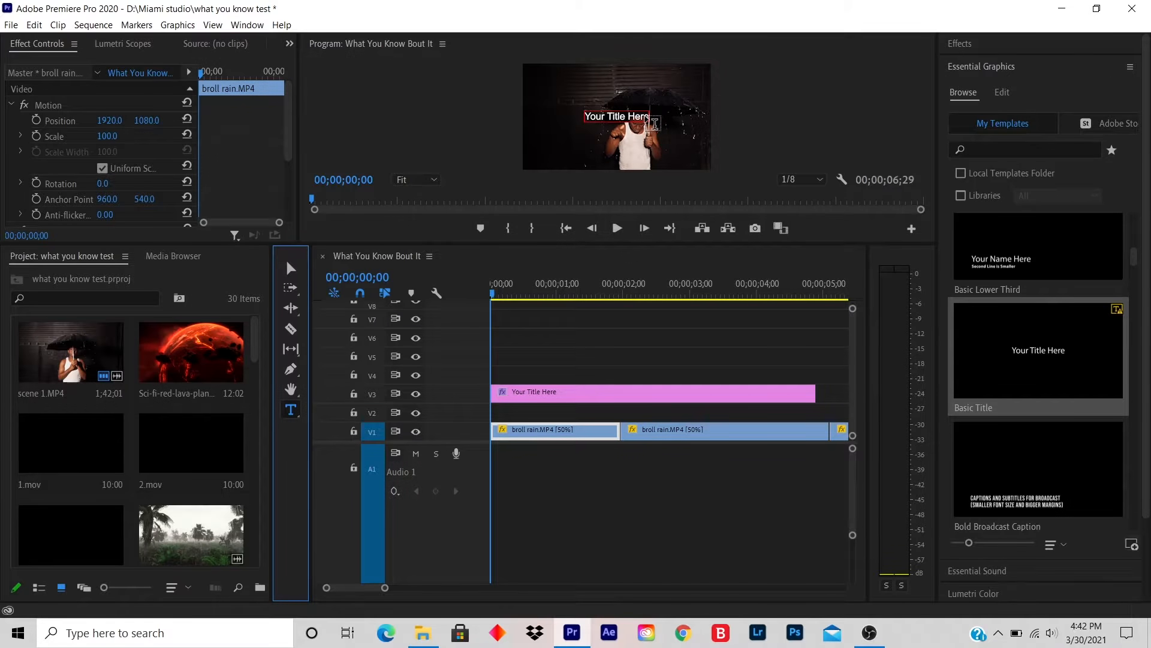
click(653, 392)
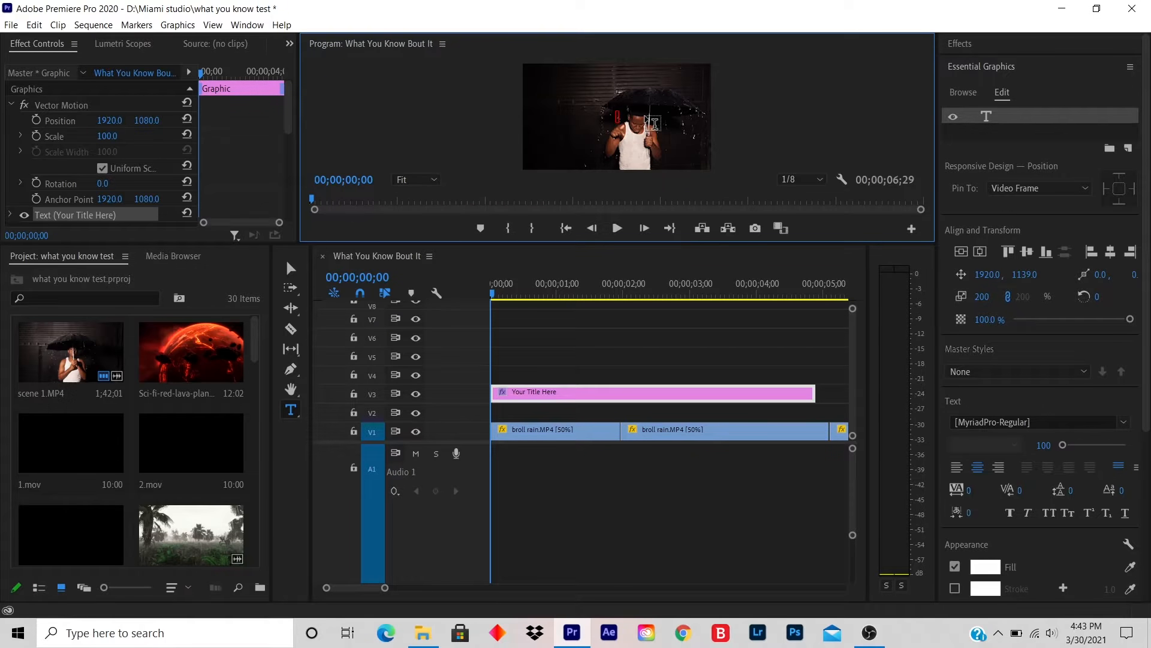
text(MONEY MERV)
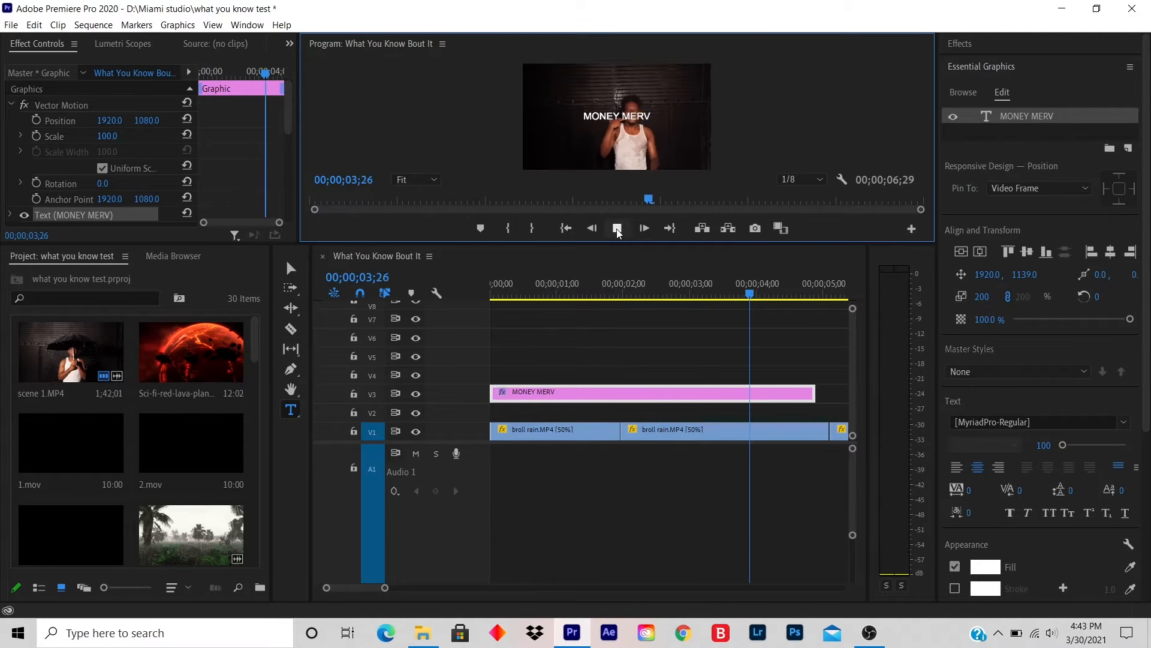
Step: Stop the preview of MONEY MERV over the rain footage and return to the Selection Tool
click(618, 228)
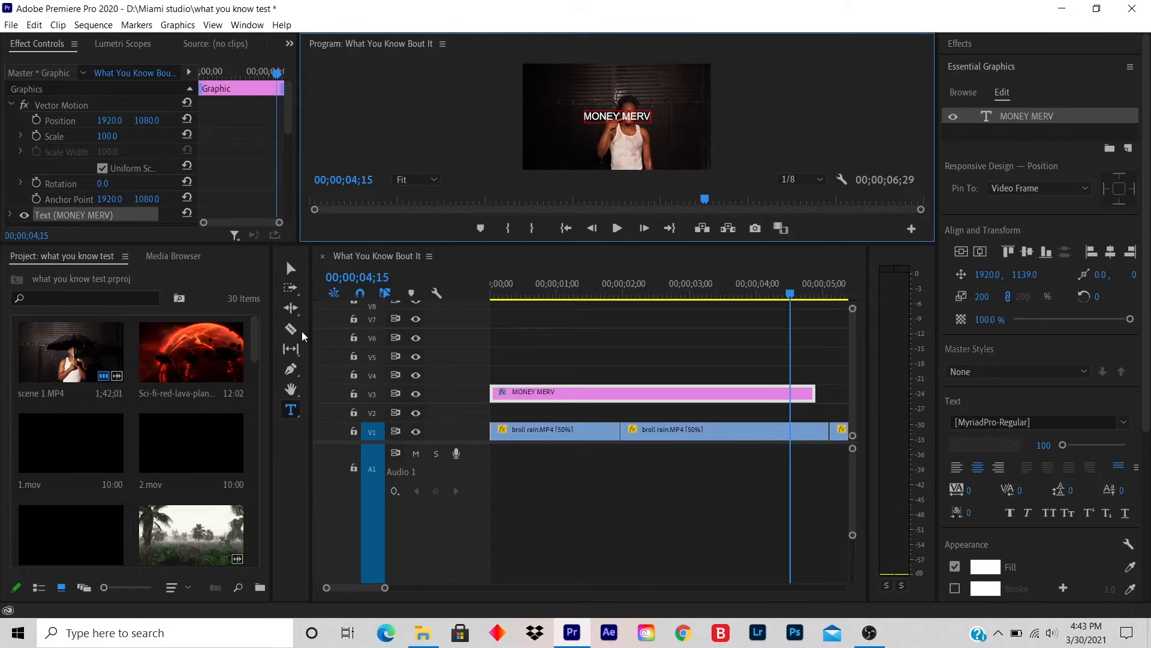
click(291, 328)
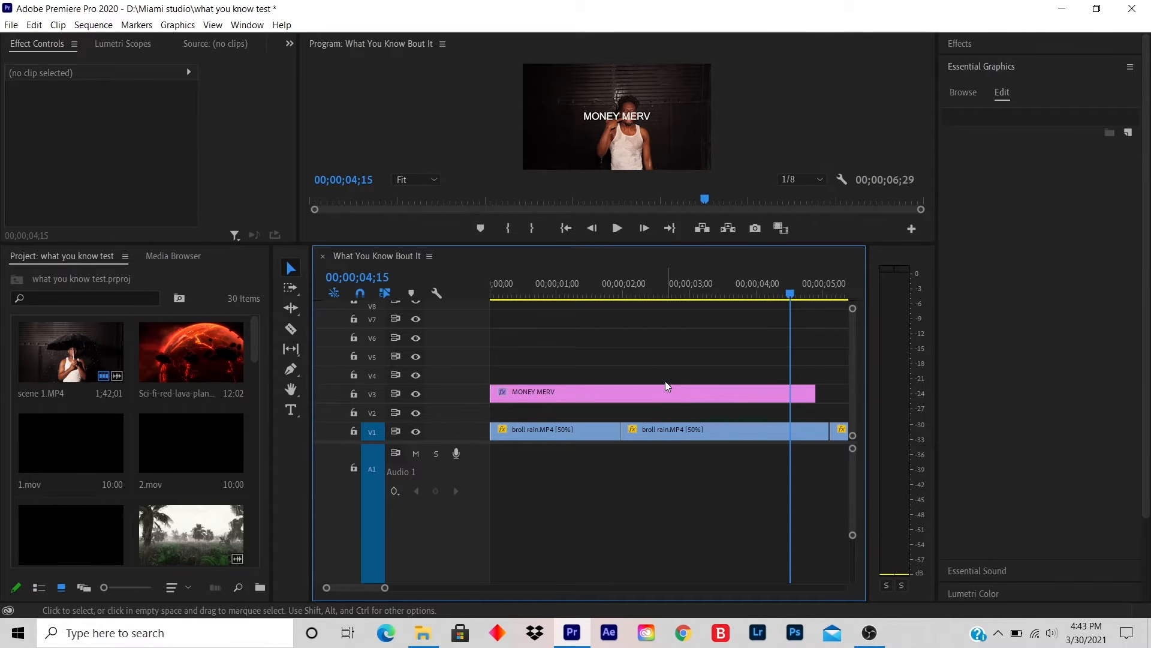
Step: Trim the MONEY MERV clip to about 26 frames and return the playhead to the sequence start
click(651, 391)
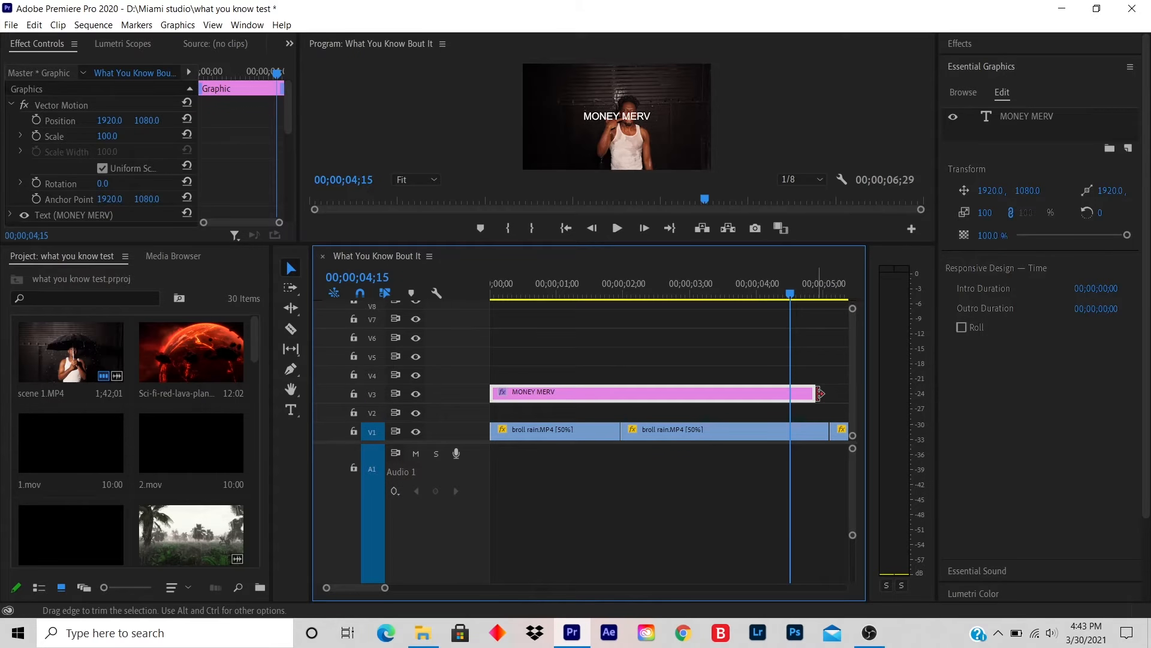
drag(818, 393, 749, 393)
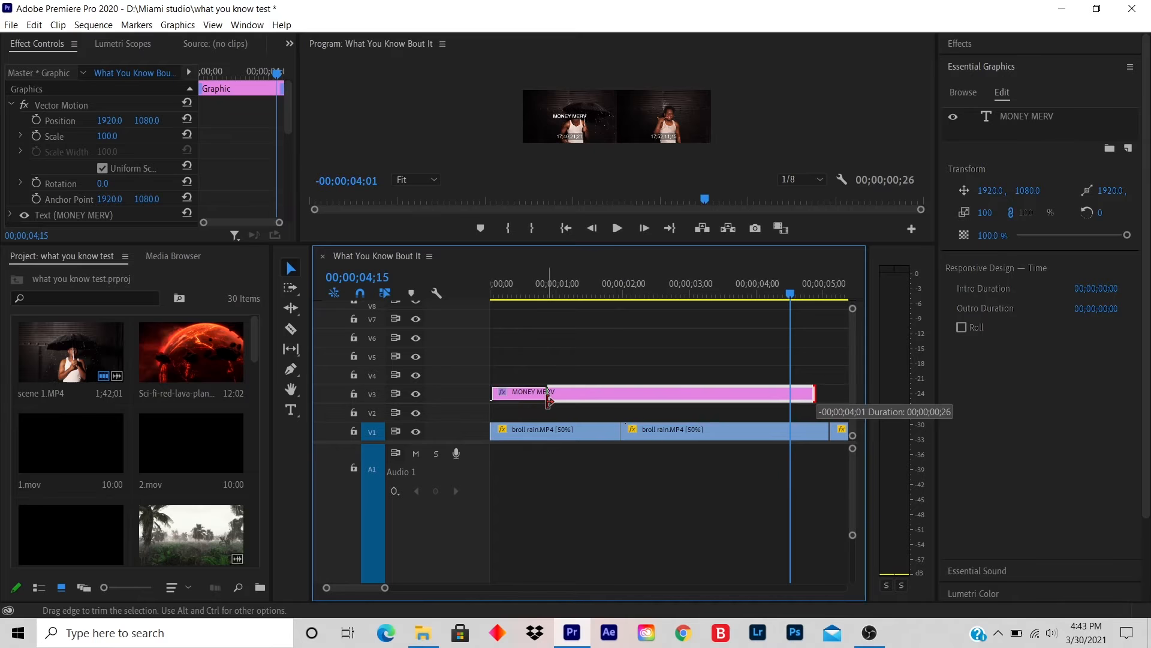
drag(814, 393, 547, 393)
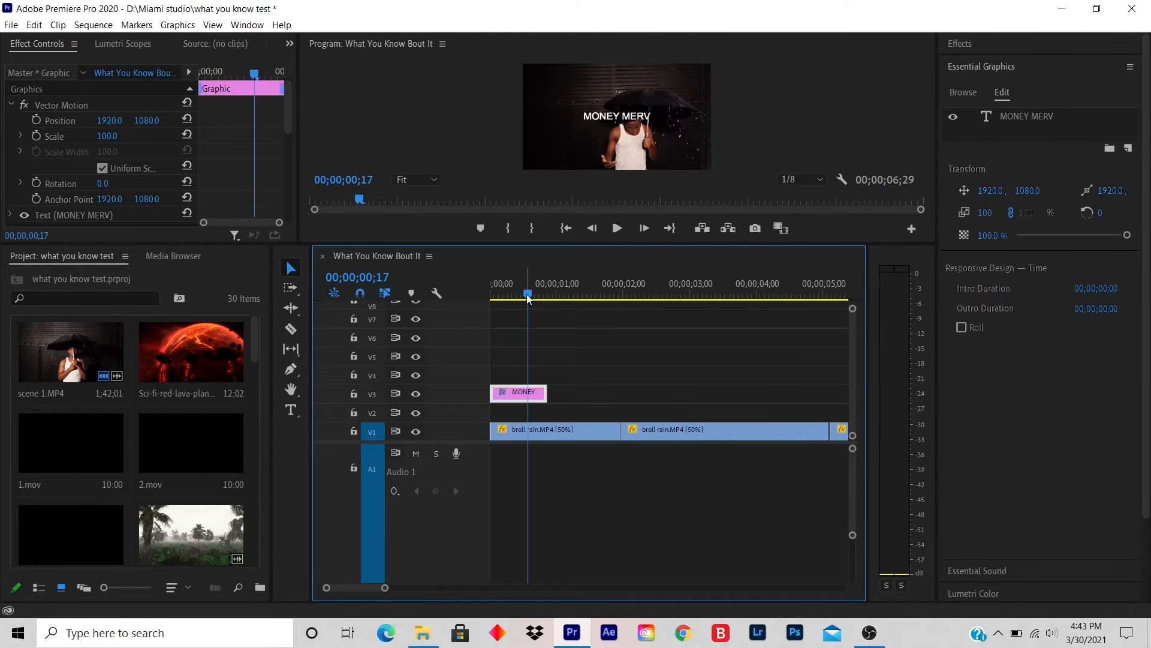
click(565, 228)
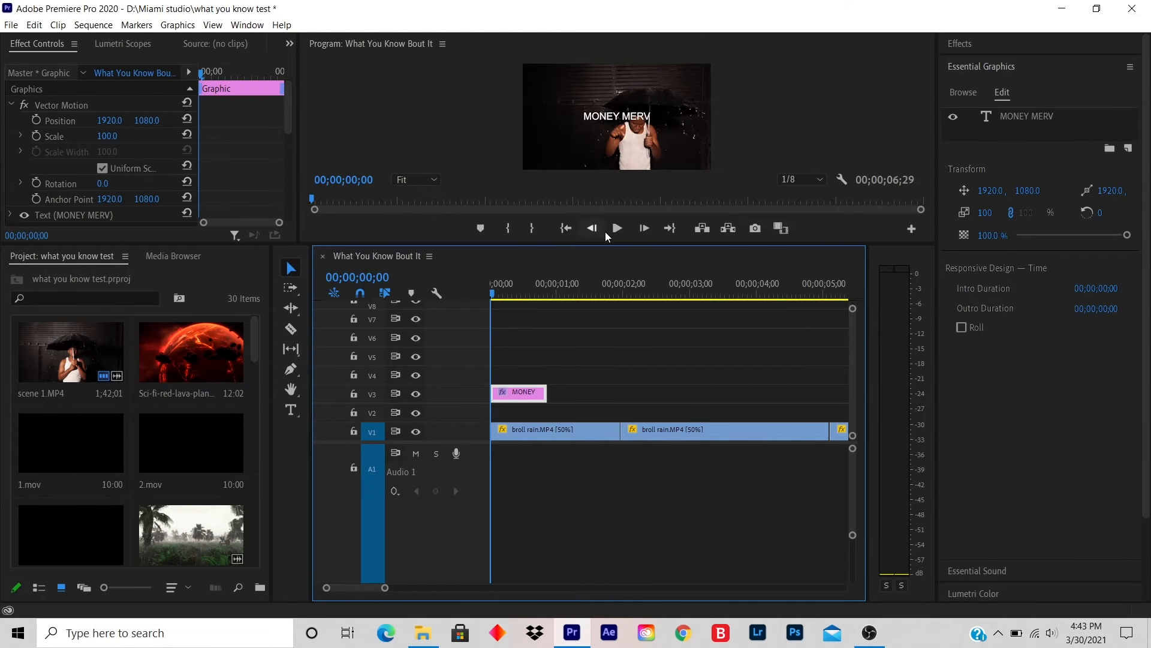
click(617, 228)
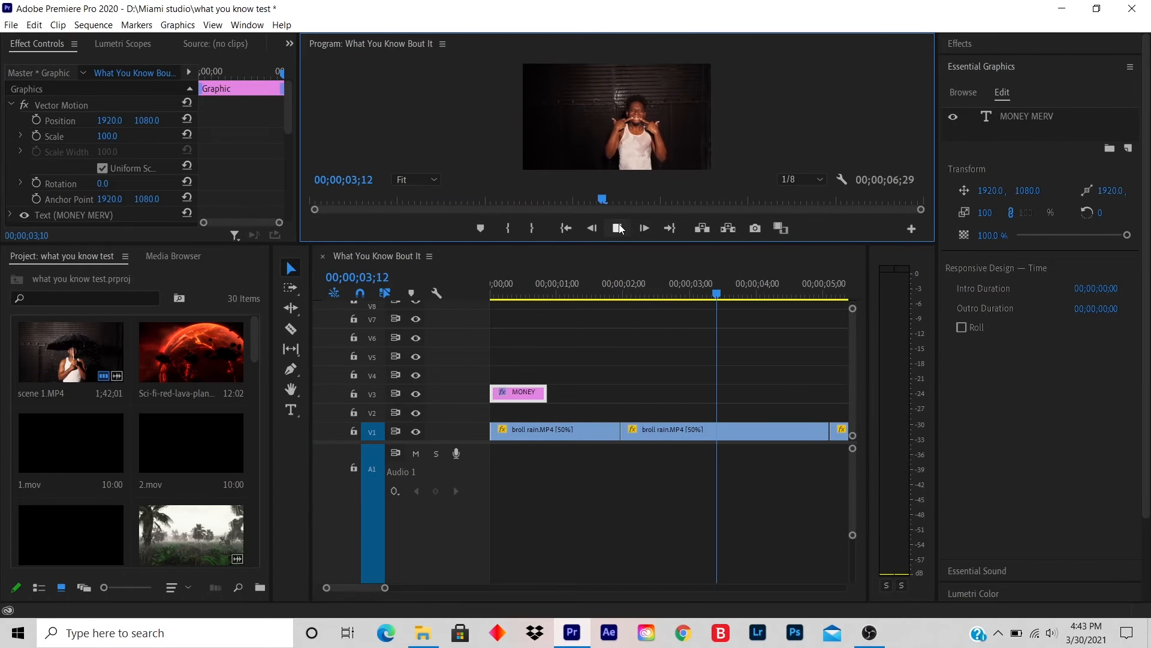
click(723, 429)
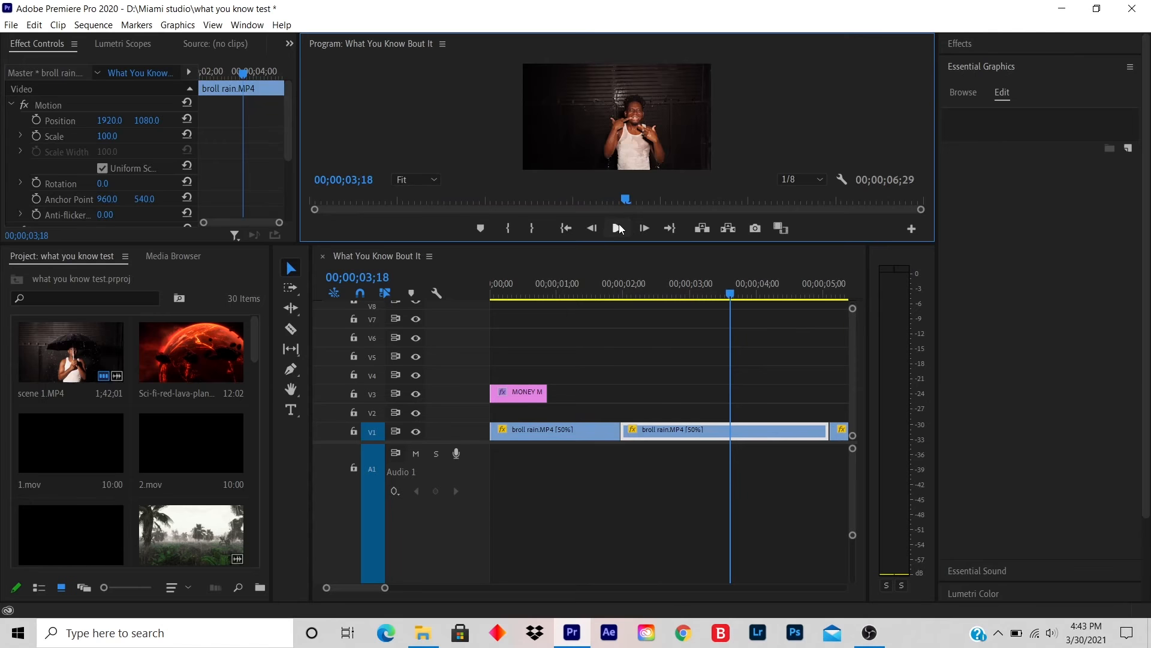